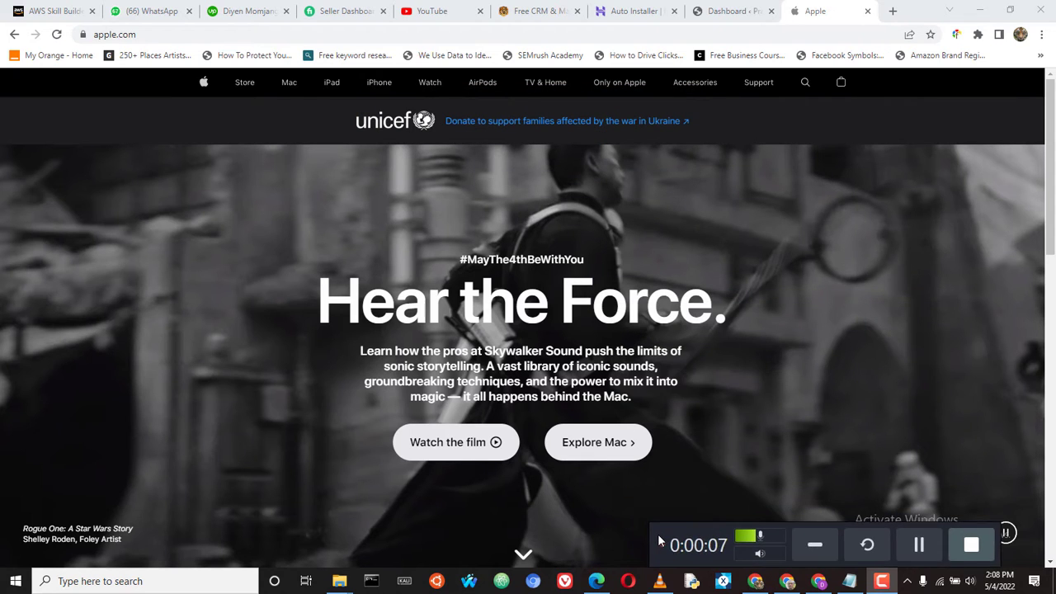
mouse_move(485, 150)
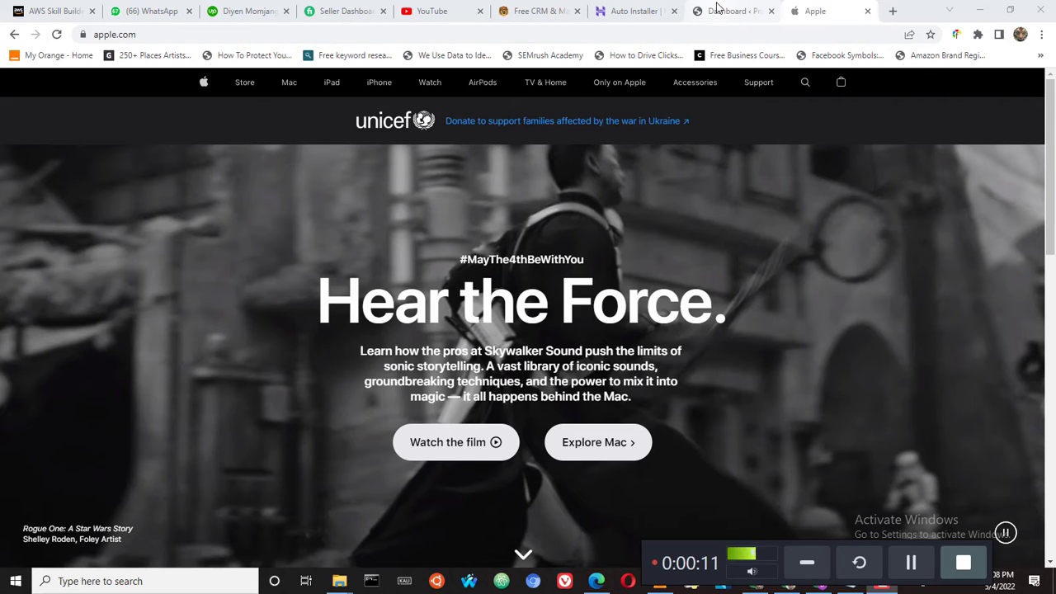
Step: Review the live Apple homepage as reference before going back to the WordPress dashboard
click(729, 10)
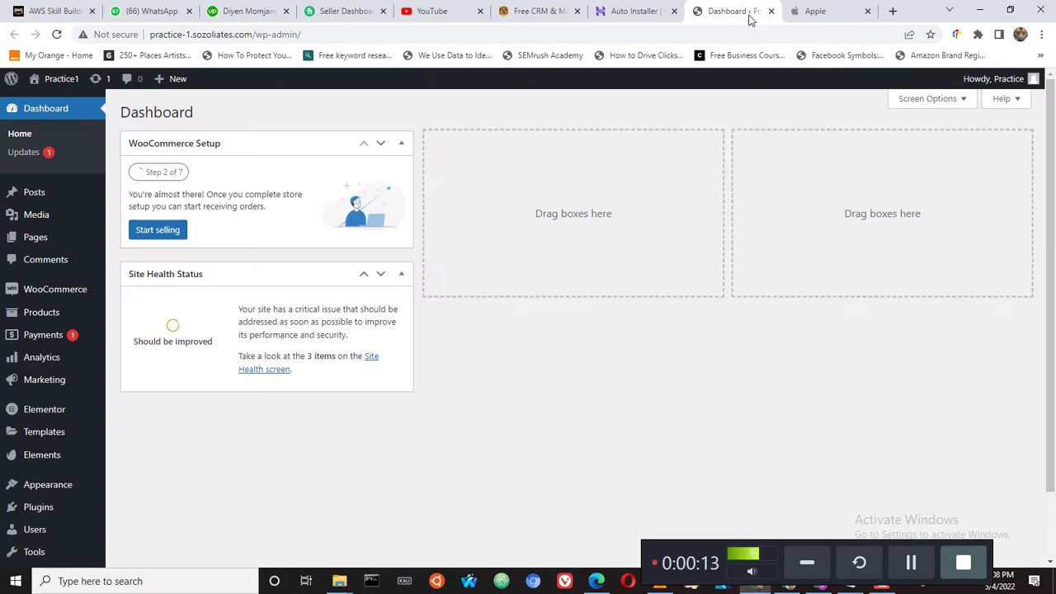
click(815, 10)
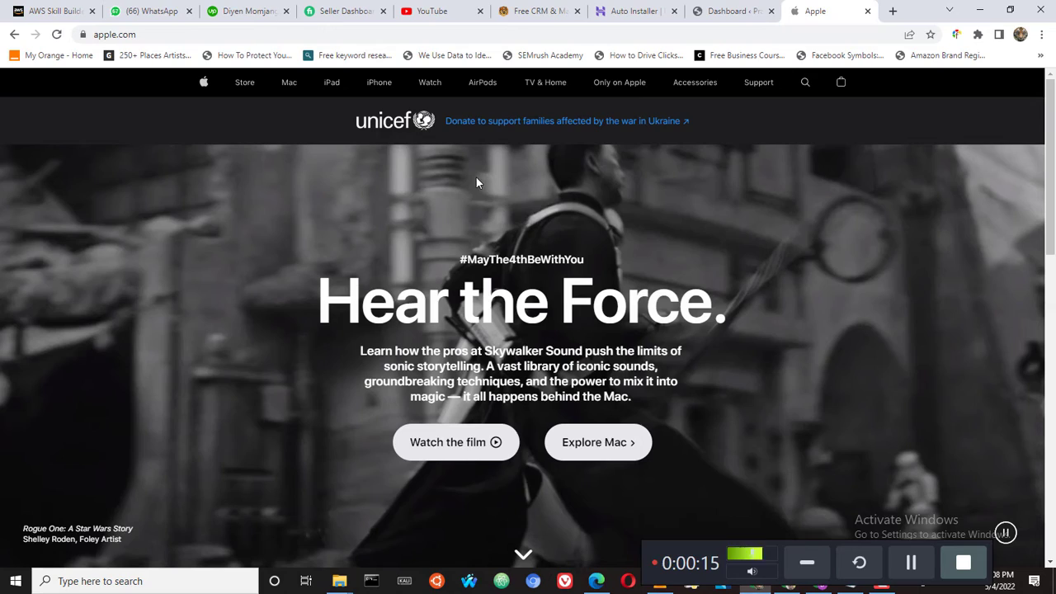
scroll(down, 3)
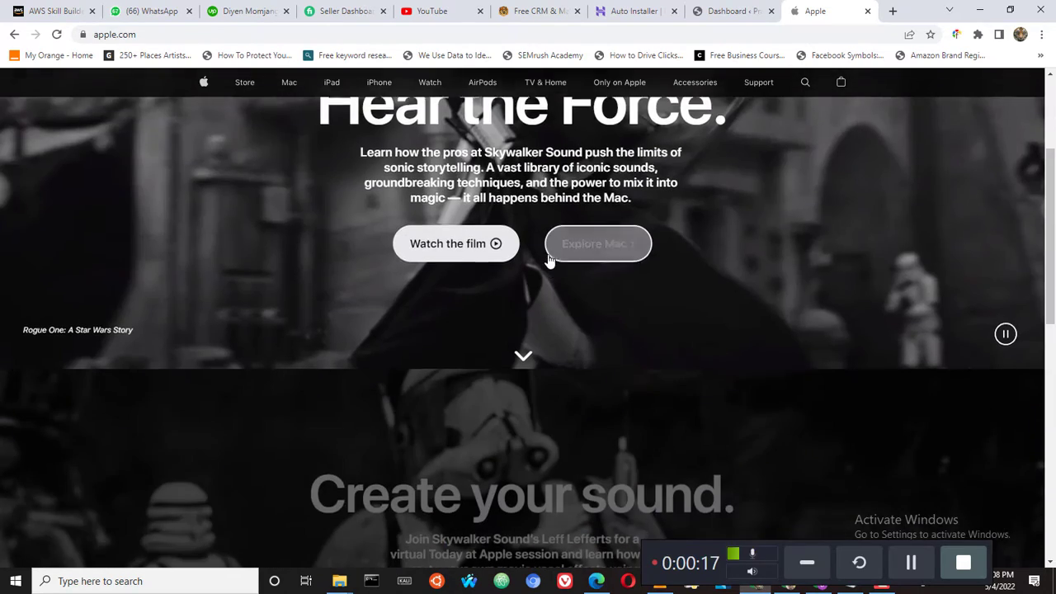
scroll(down, 3)
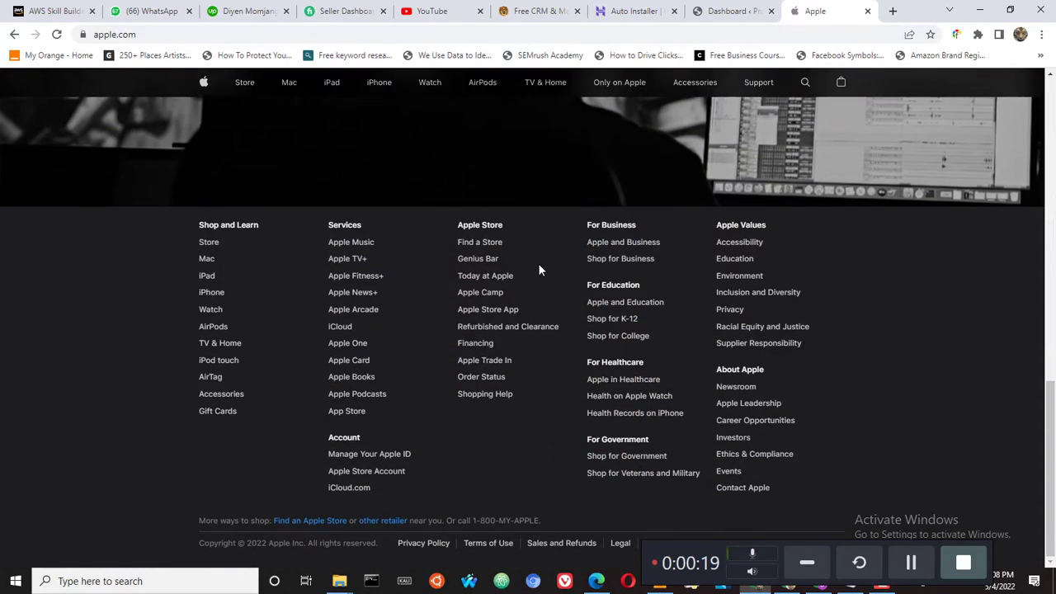
mouse_move(439, 213)
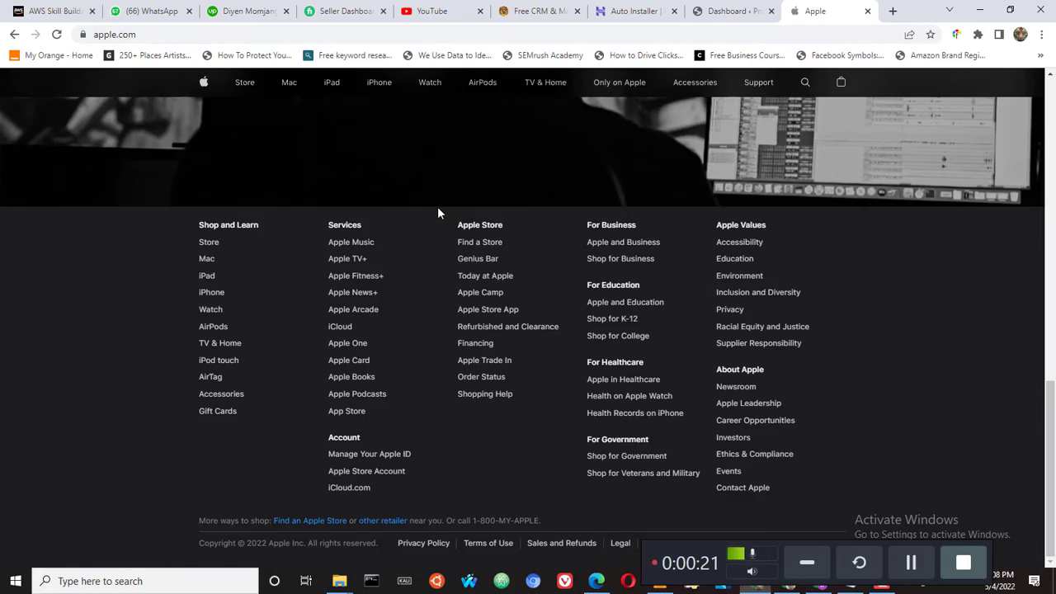
scroll(up, 3)
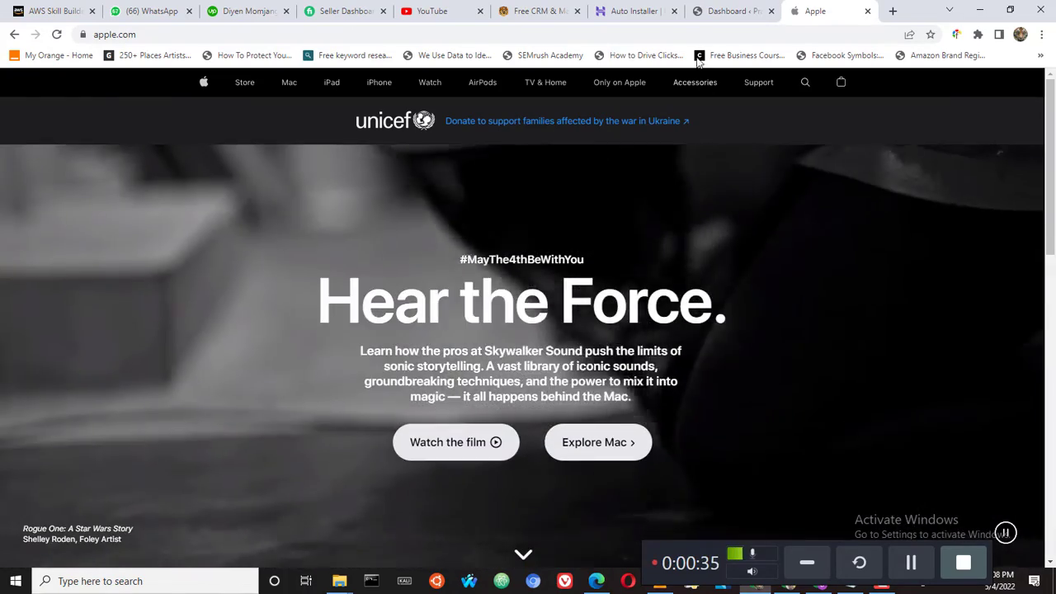
click(729, 10)
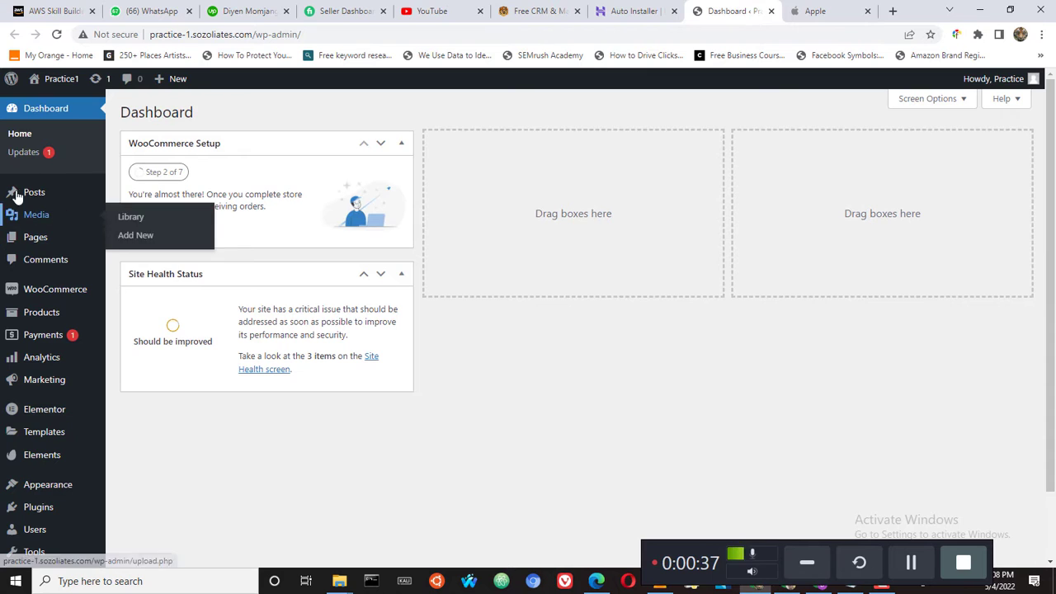
mouse_move(37, 238)
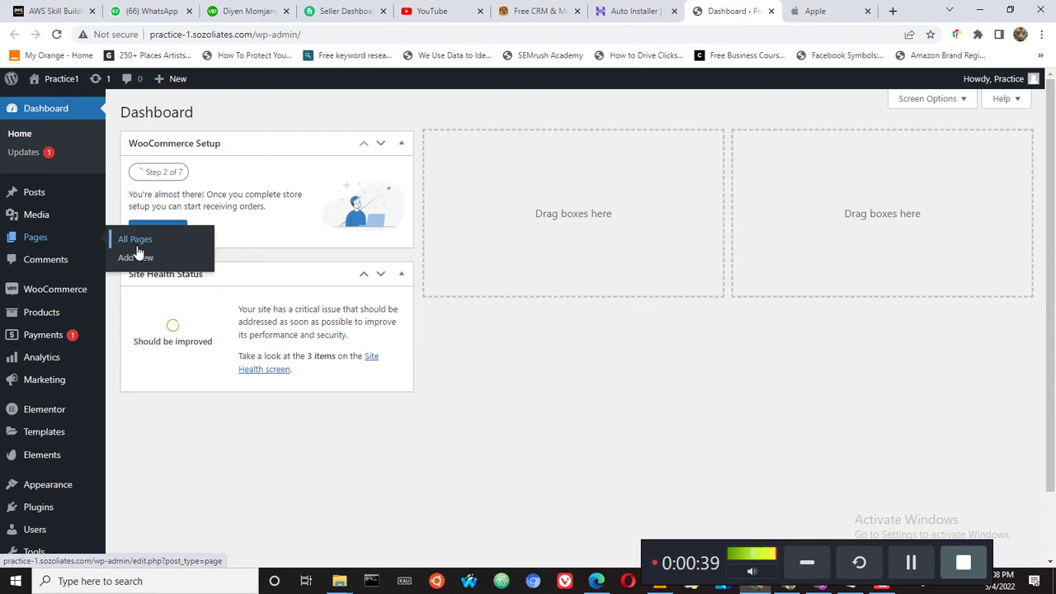
Step: From All Pages, preview the published APPLE-1 page and return to the Pages list
click(135, 238)
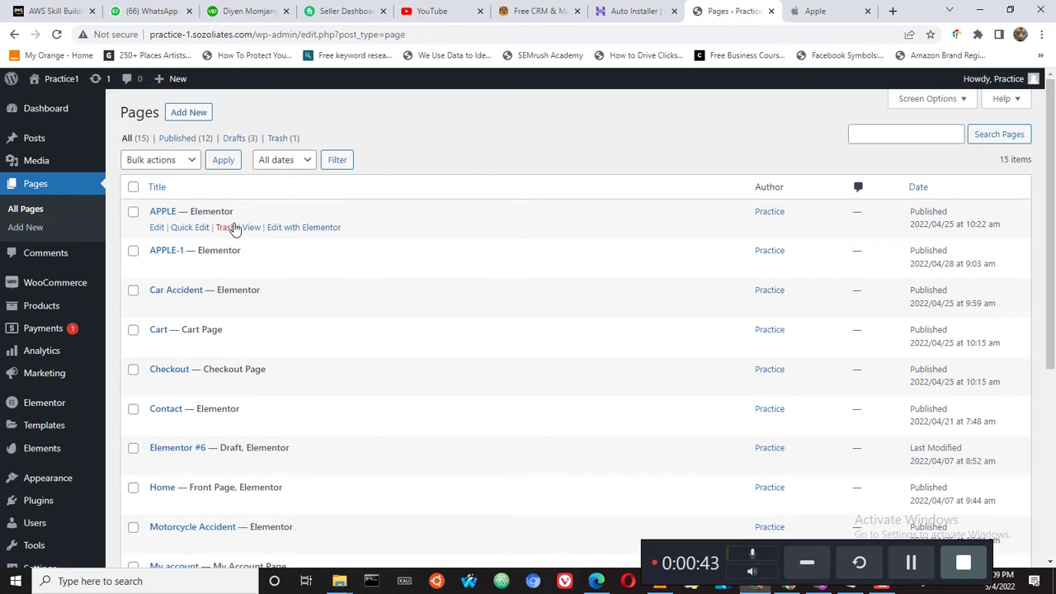
mouse_move(288, 239)
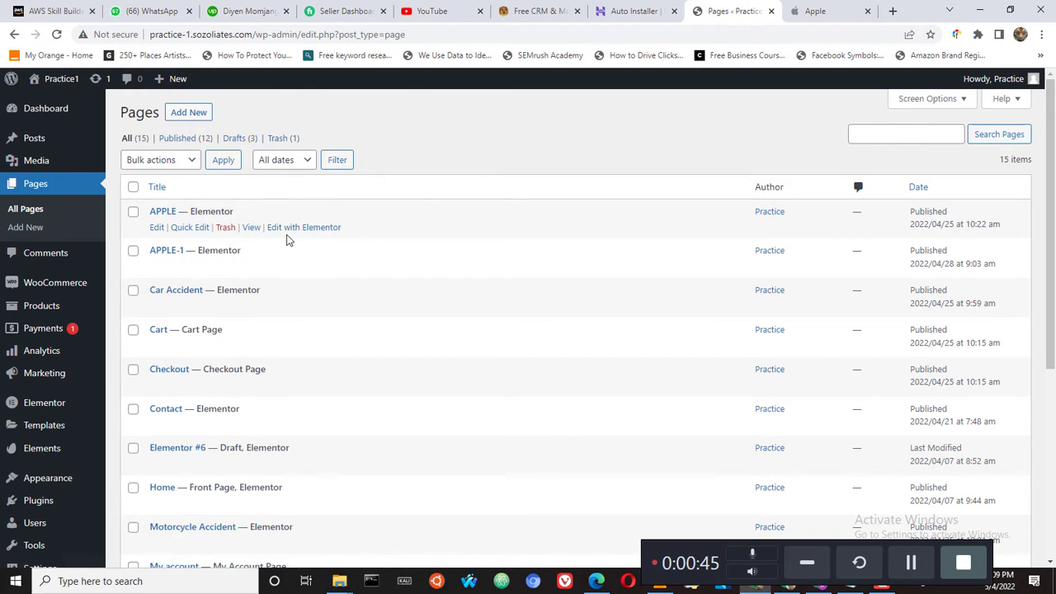
mouse_move(250, 268)
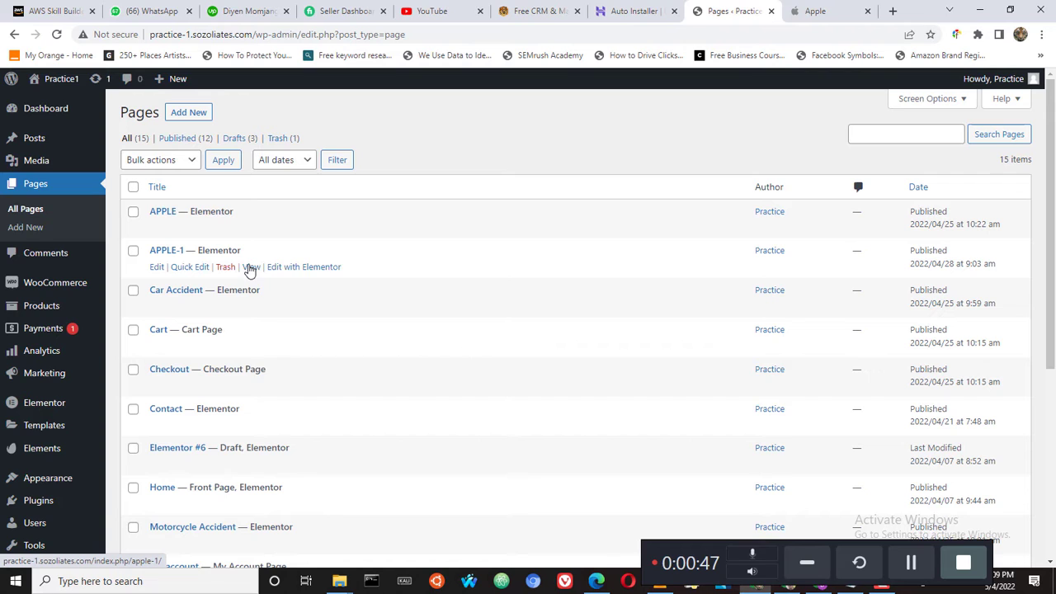
click(251, 267)
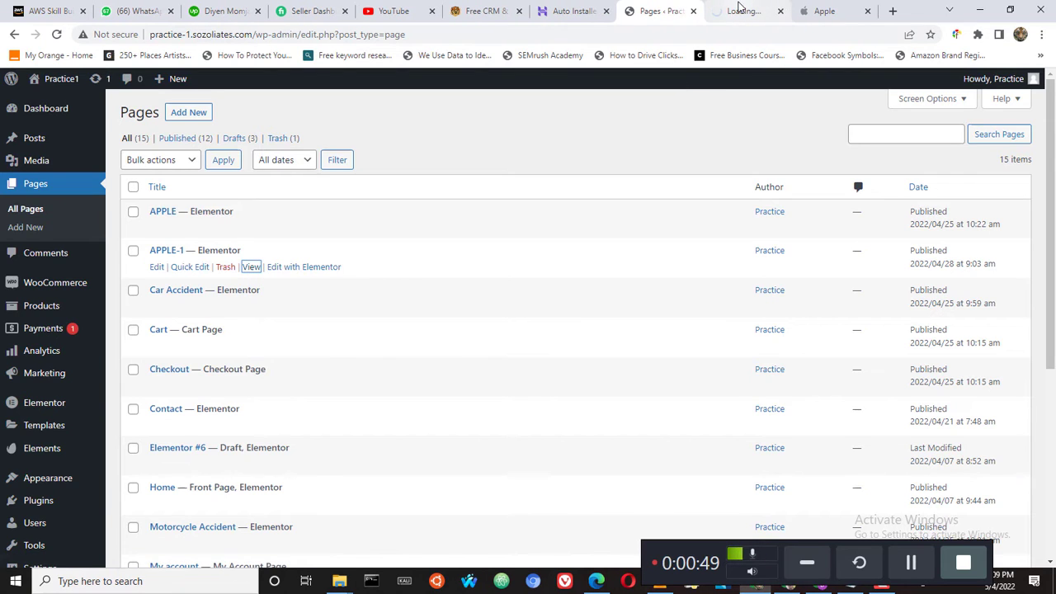
click(251, 267)
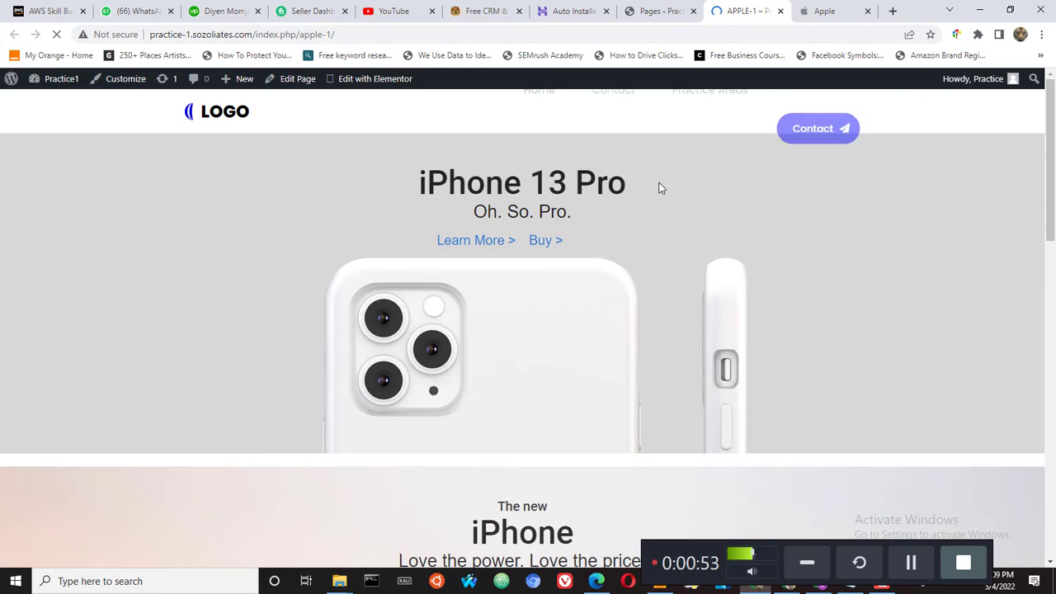
scroll(down, 3)
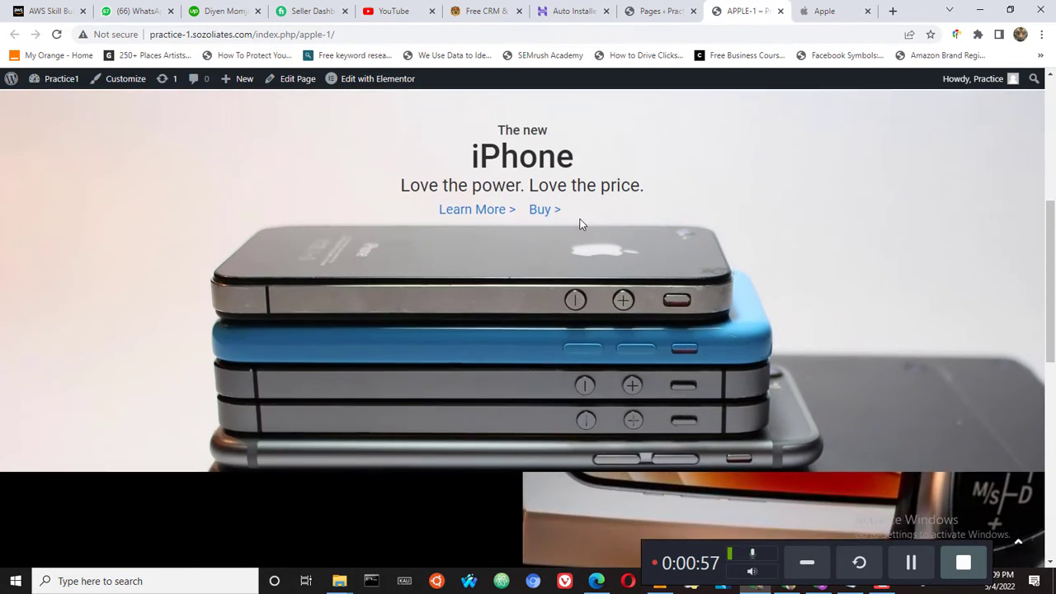
scroll(up, 3)
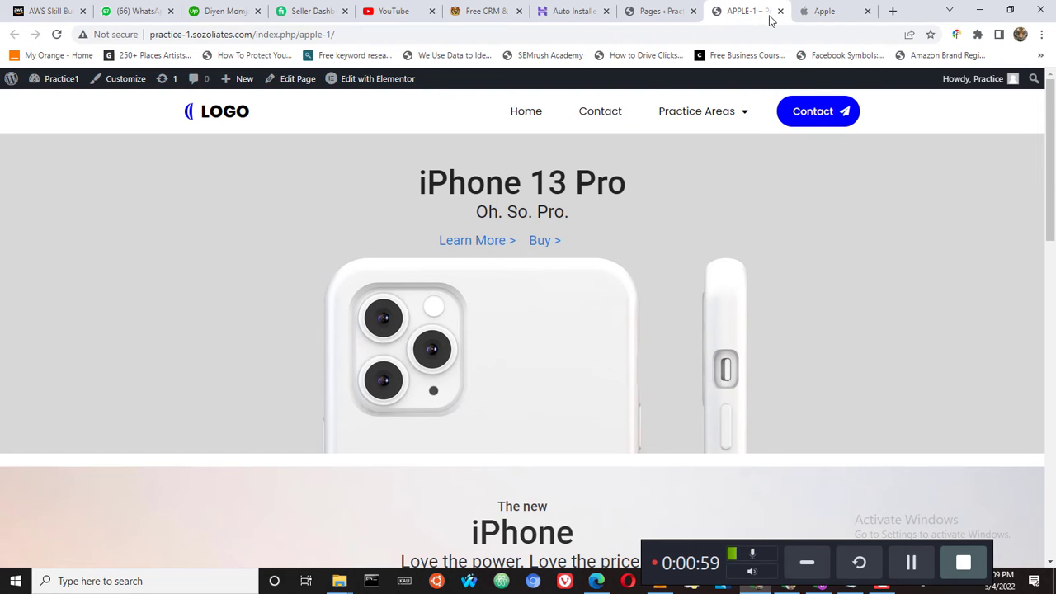
click(656, 9)
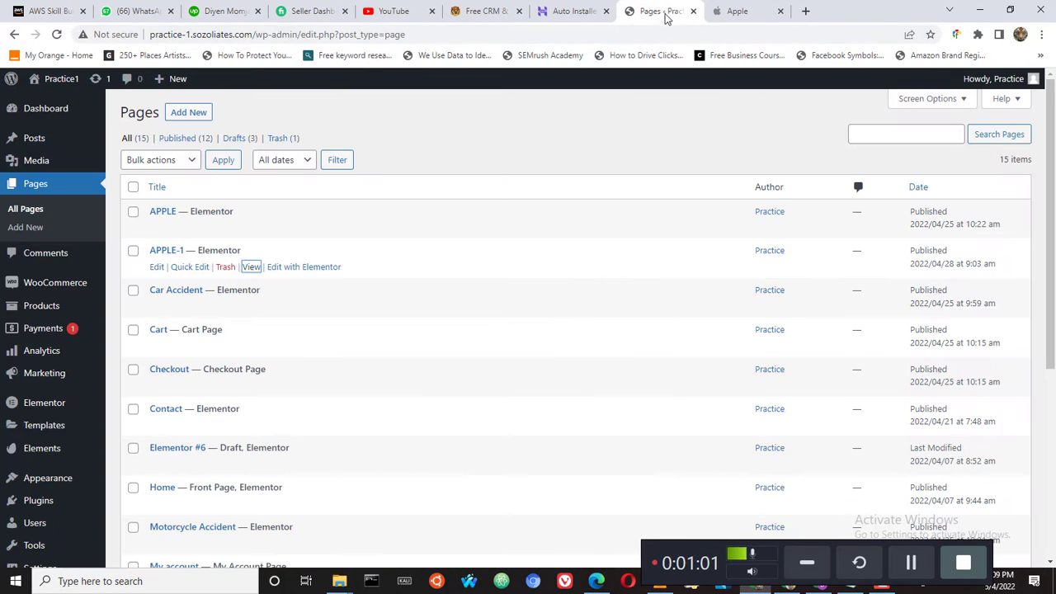
Step: Add a new page titled 'APPLE HOME' and send it to the Elementor editor
click(188, 112)
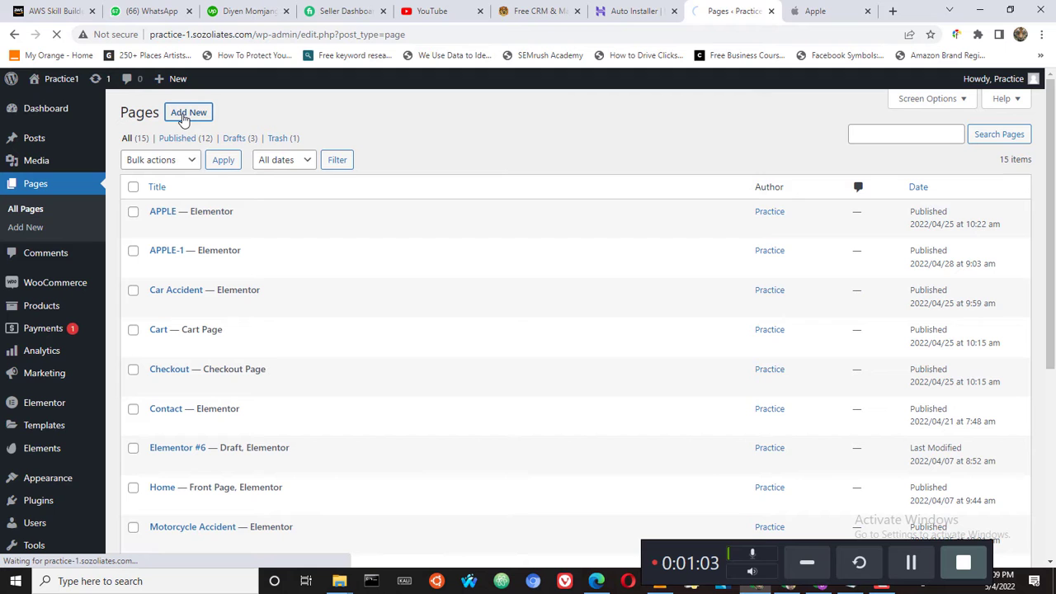
click(188, 112)
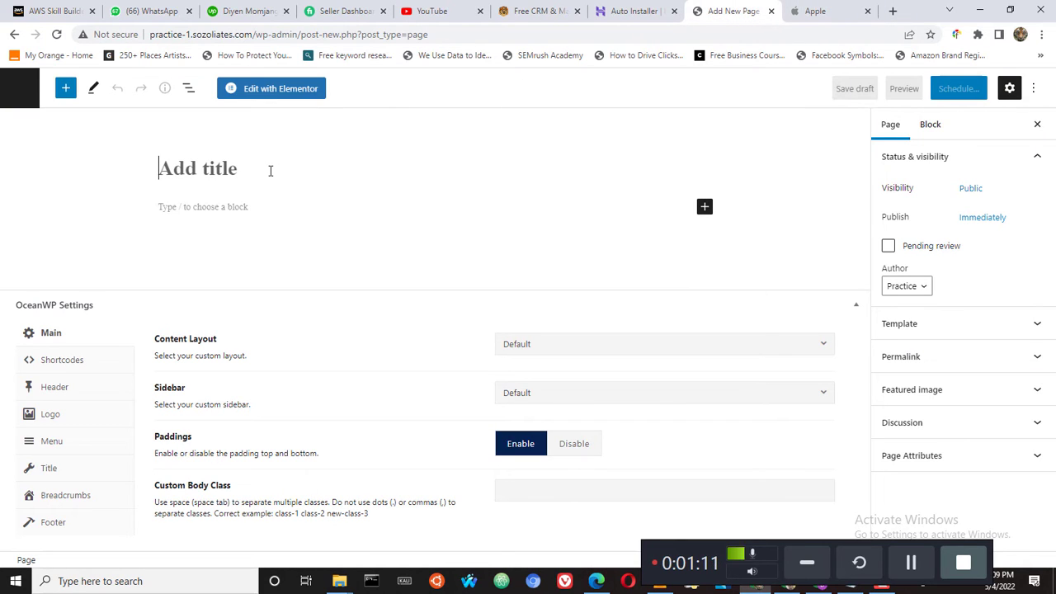
text(H)
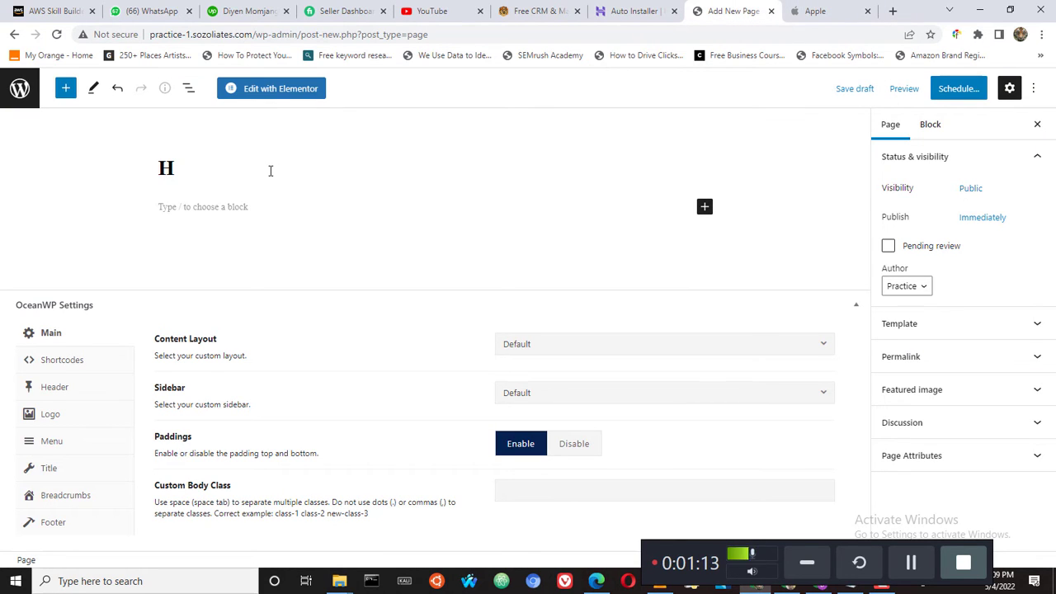
text(APPLE)
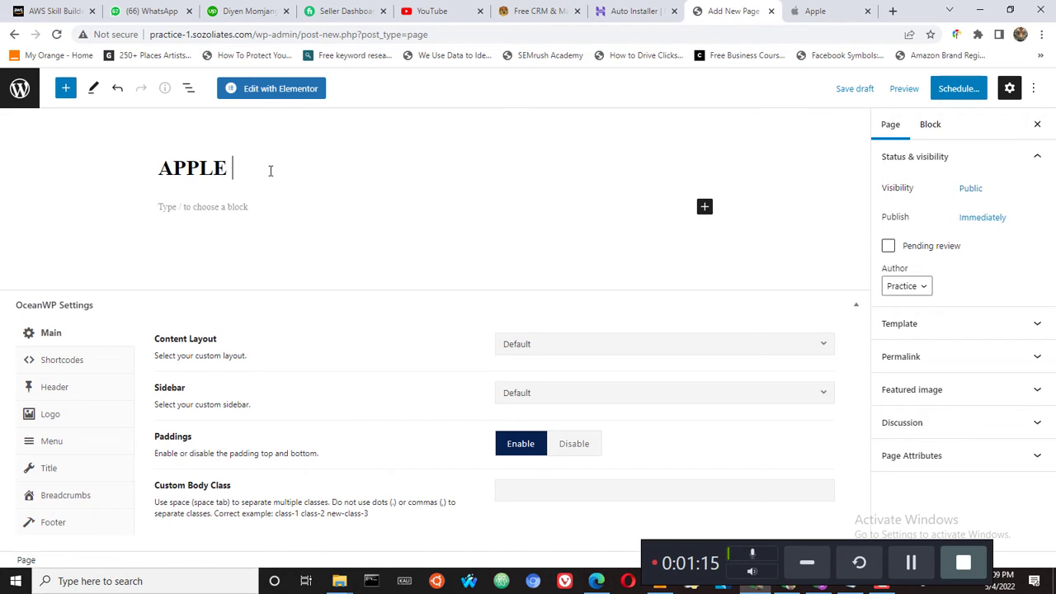
text(HOME)
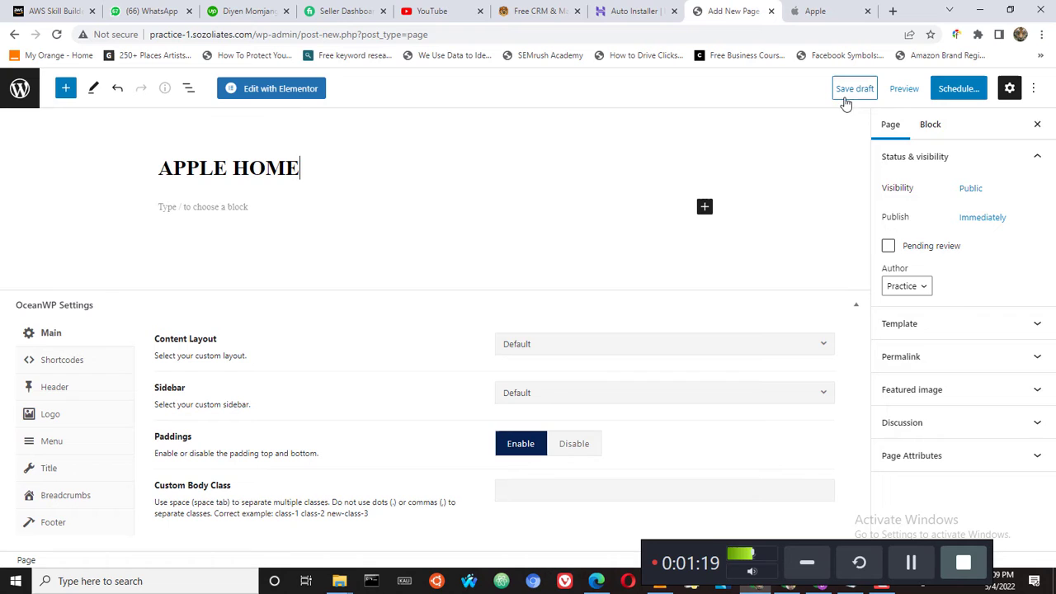
mouse_move(739, 238)
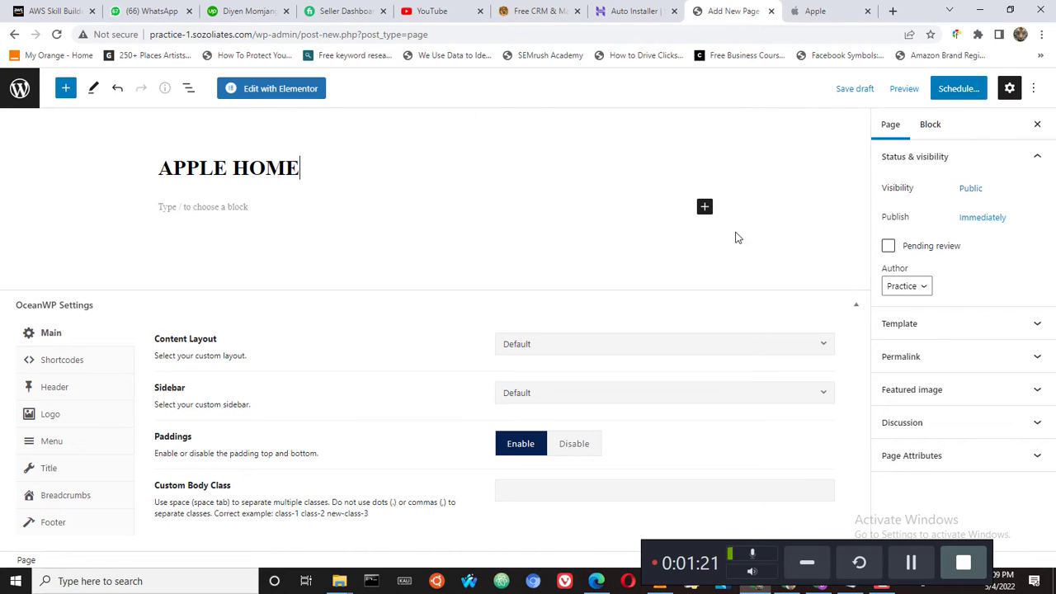
click(270, 89)
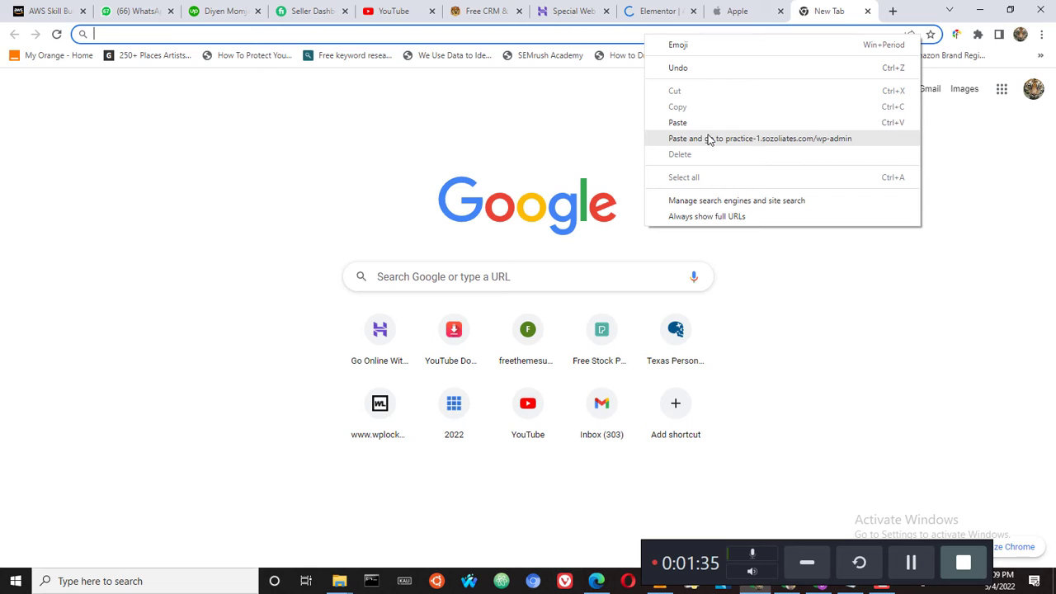
Step: Visit wp-admin's Installed Plugins list, confirming Elementor and Elementor Pro are active
click(759, 138)
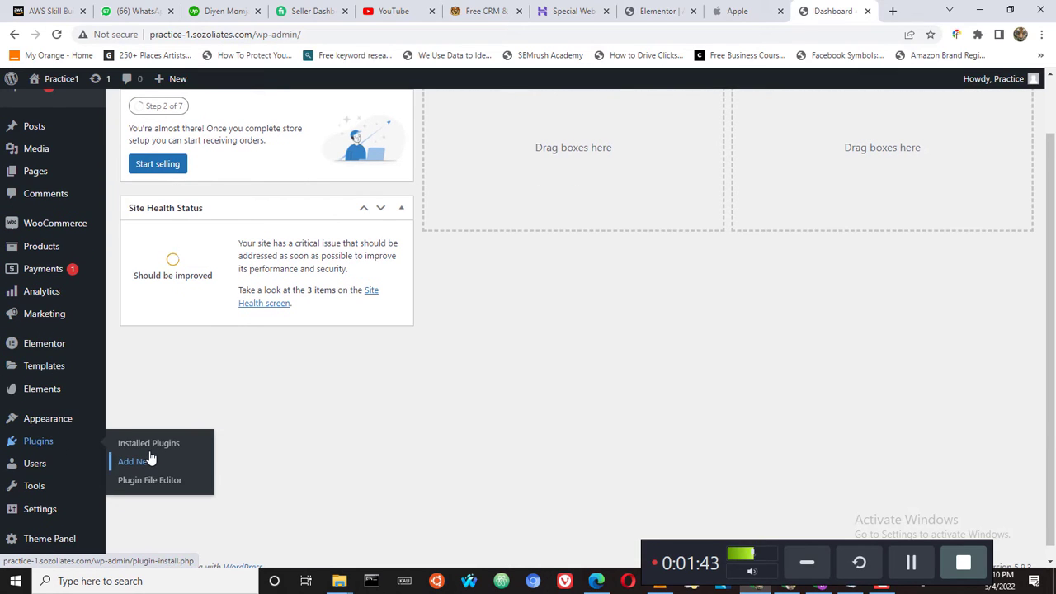
click(148, 443)
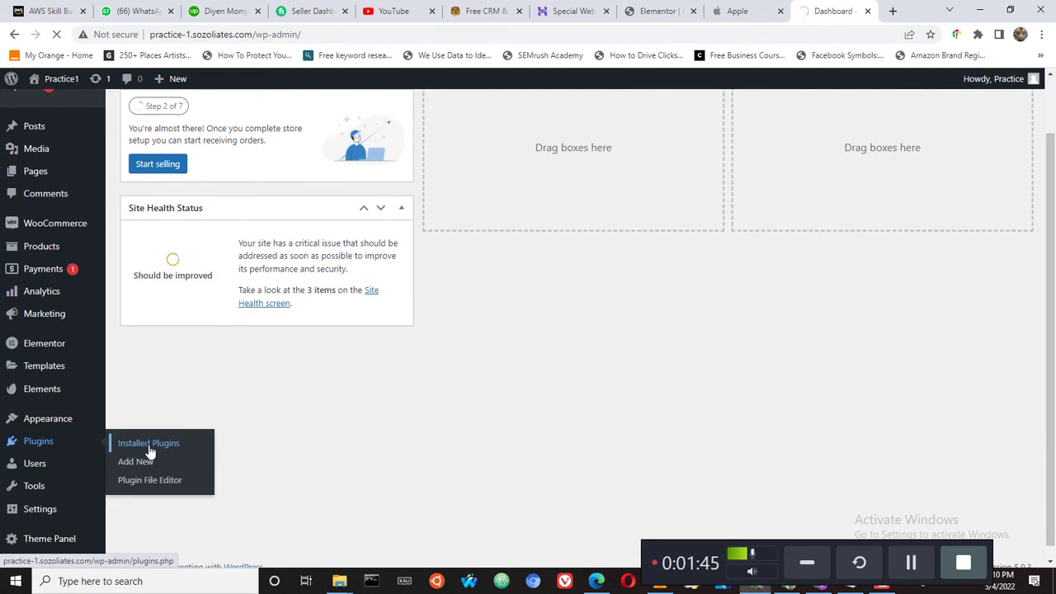
click(149, 442)
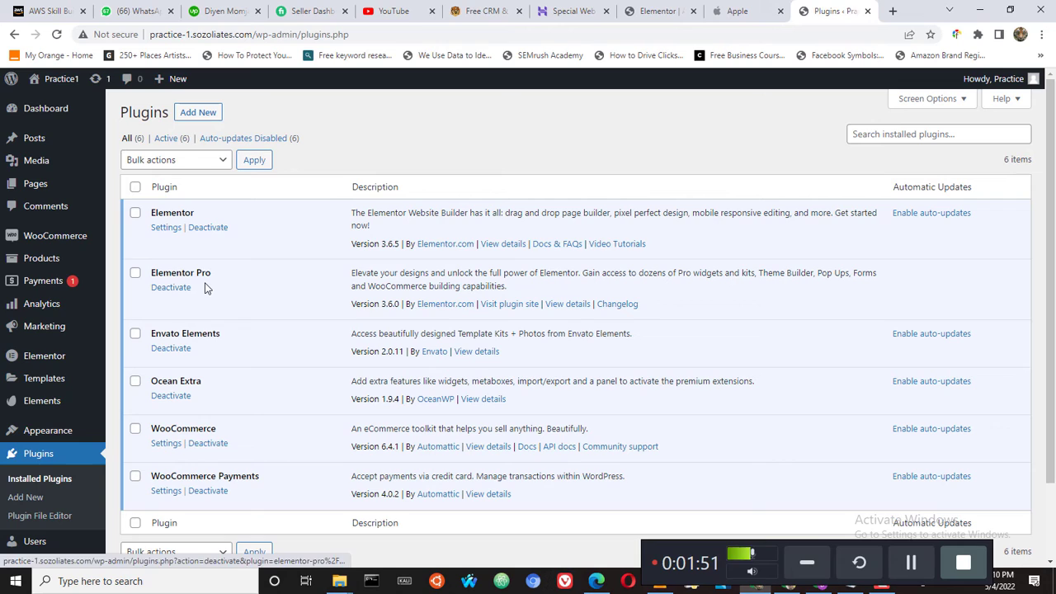
mouse_move(295, 270)
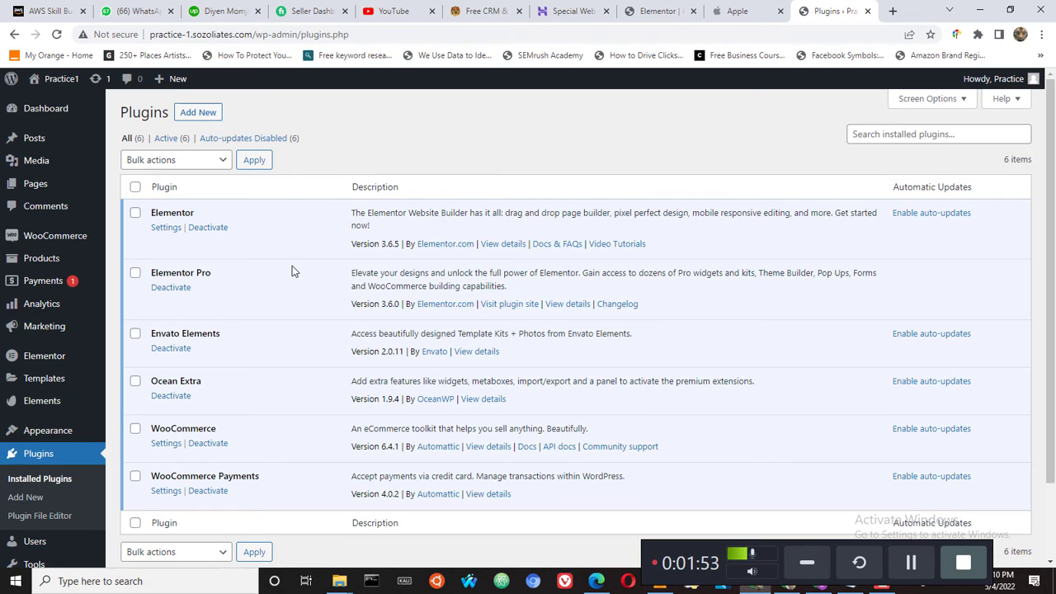
mouse_move(301, 280)
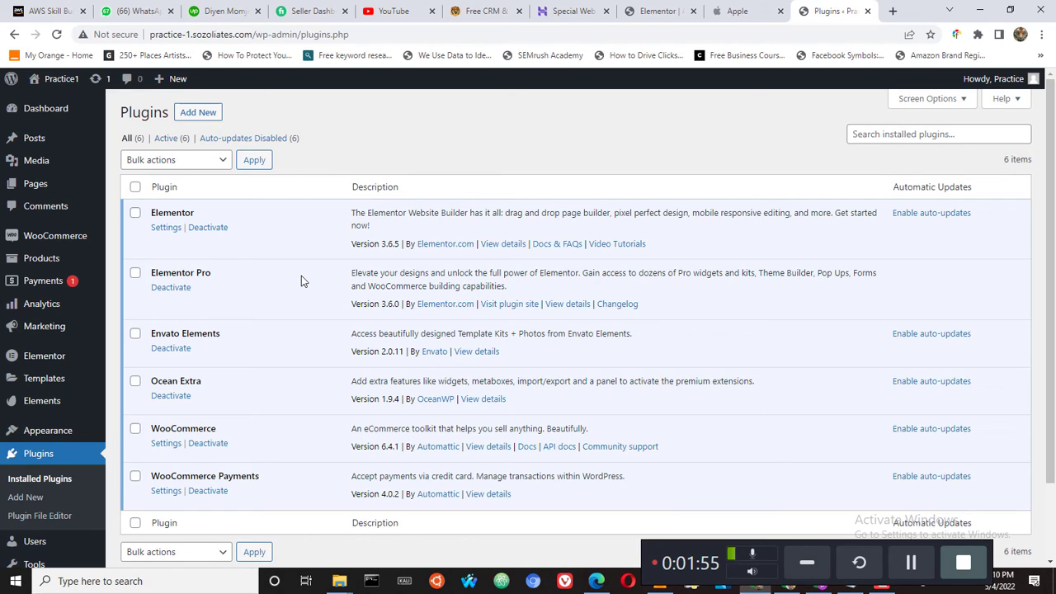
mouse_move(227, 262)
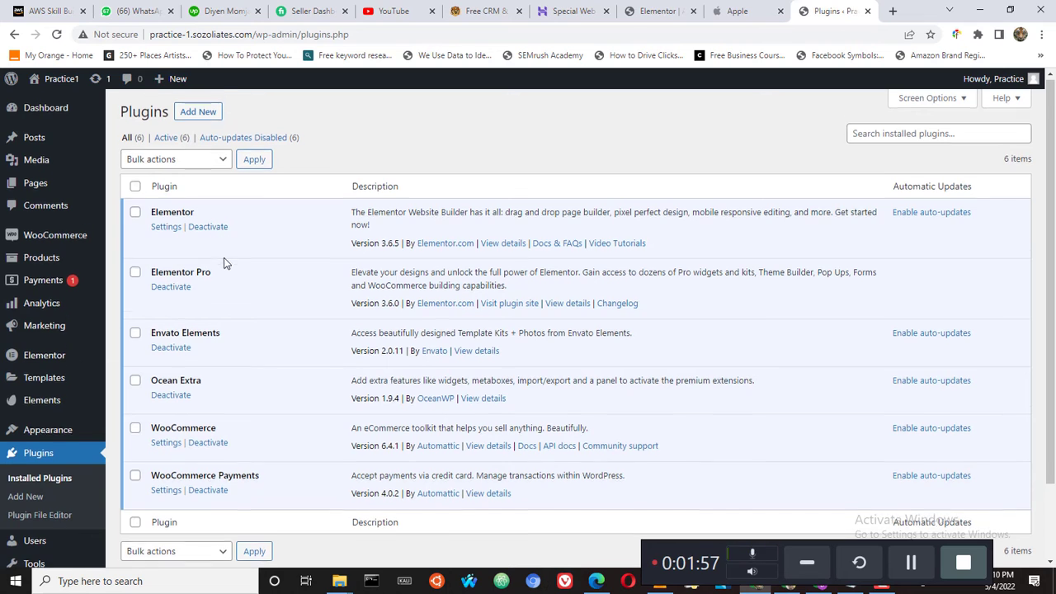
scroll(down, 3)
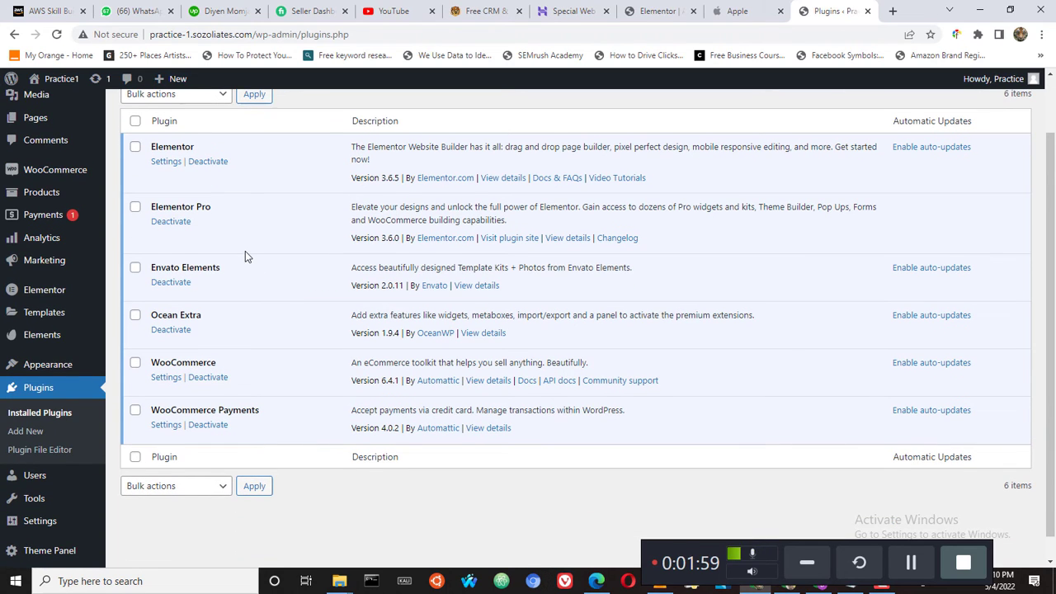
mouse_move(277, 335)
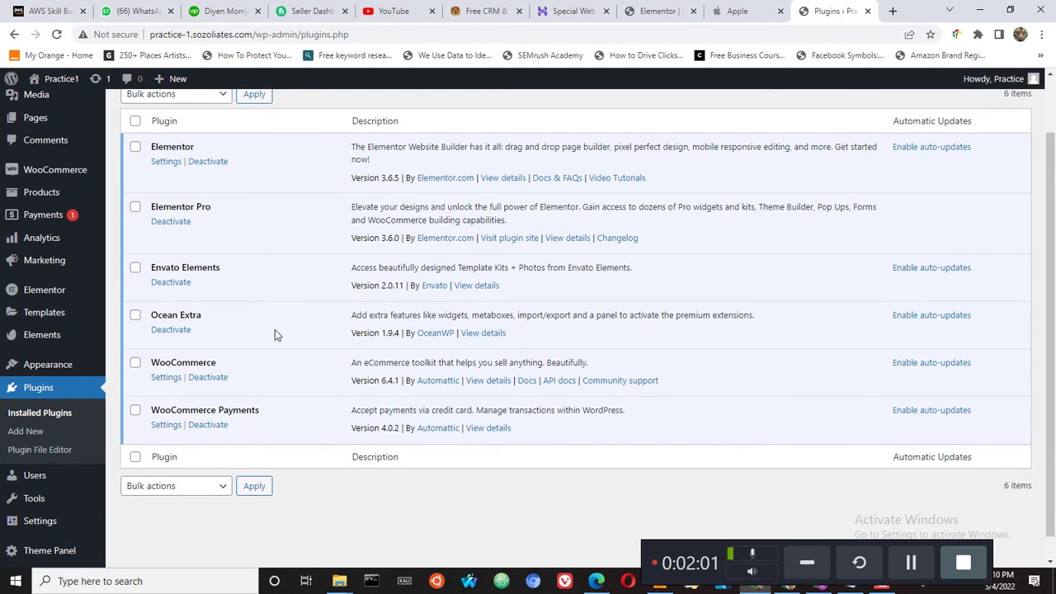
scroll(up, 3)
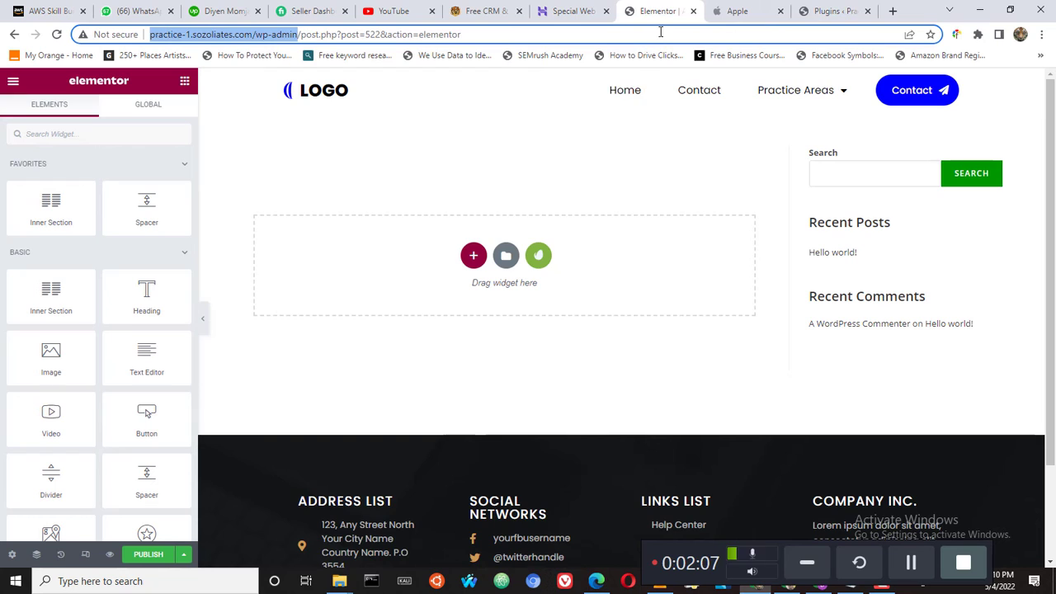
mouse_move(273, 72)
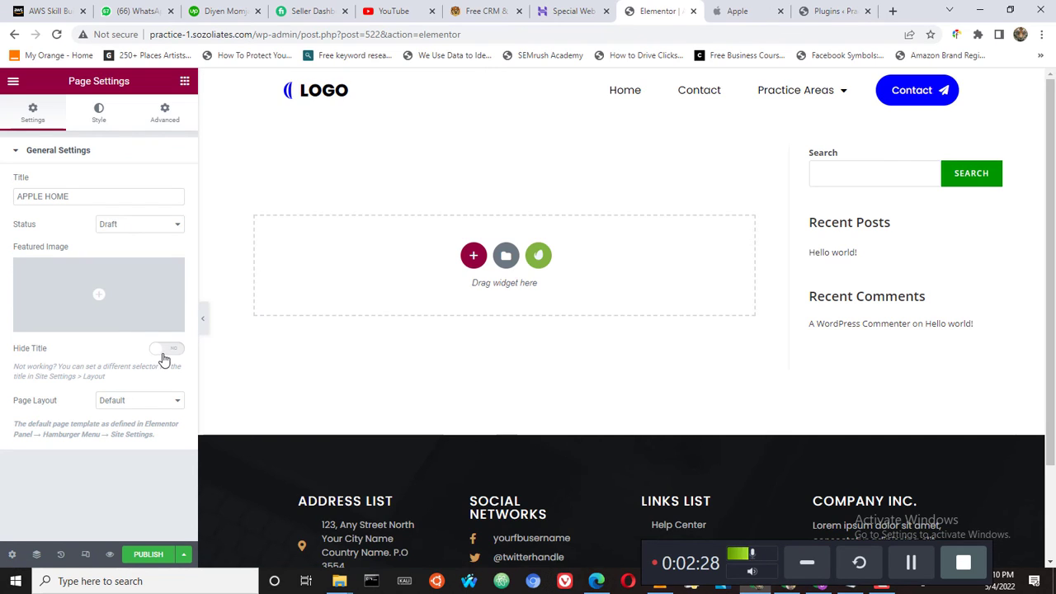
Step: Turn on Hide Title and set Page Layout to Elementor Full Width
click(165, 348)
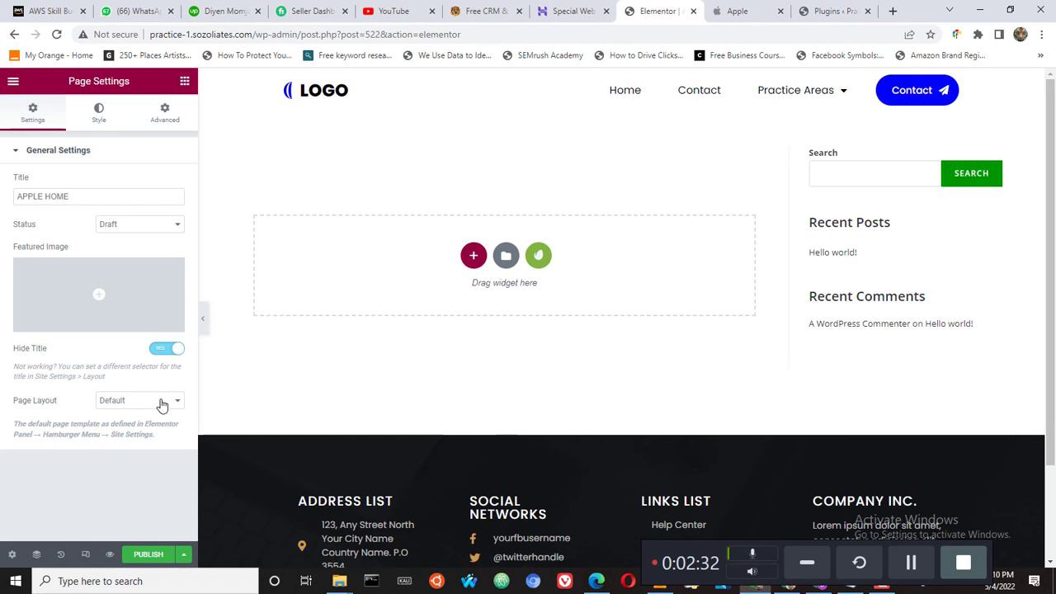
click(139, 401)
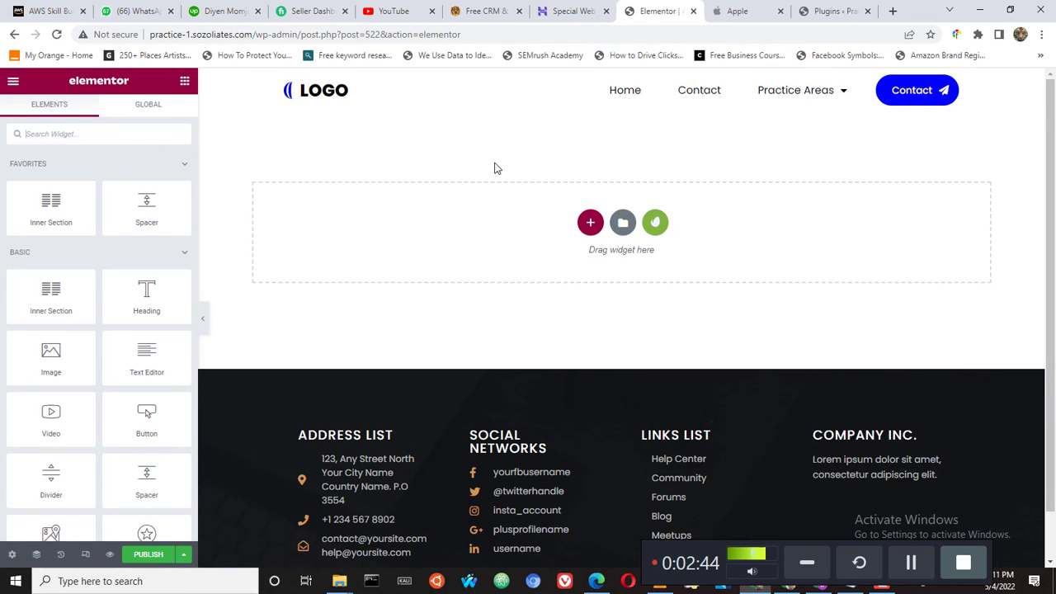
mouse_move(304, 168)
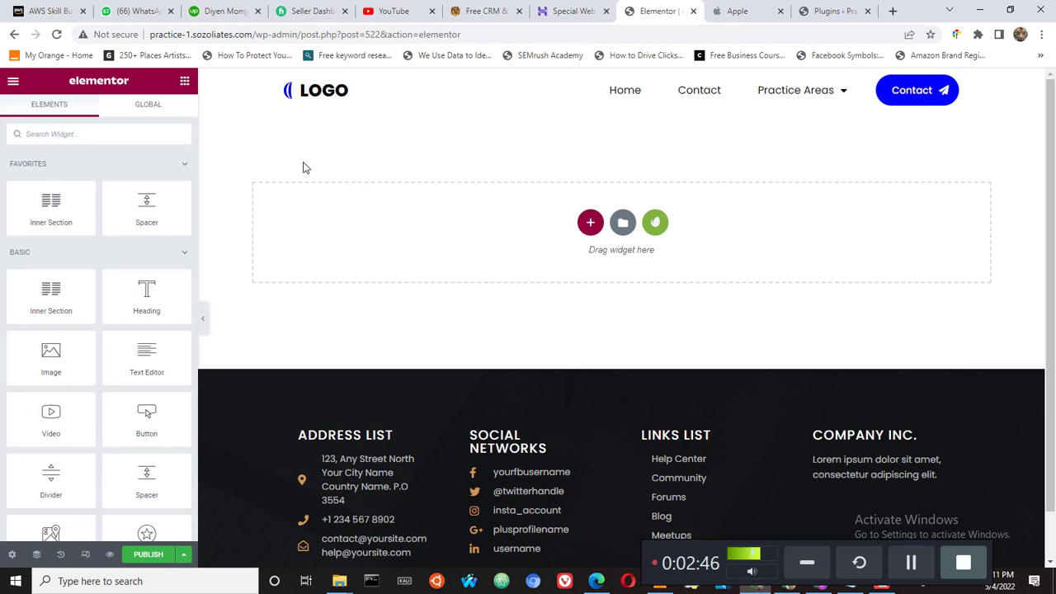
mouse_move(480, 201)
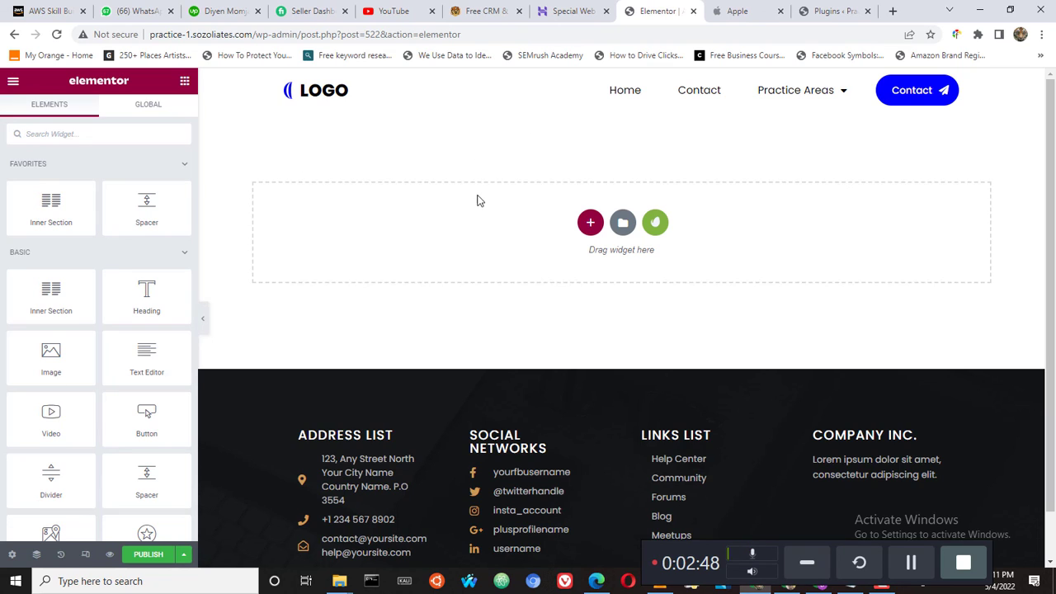
mouse_move(419, 216)
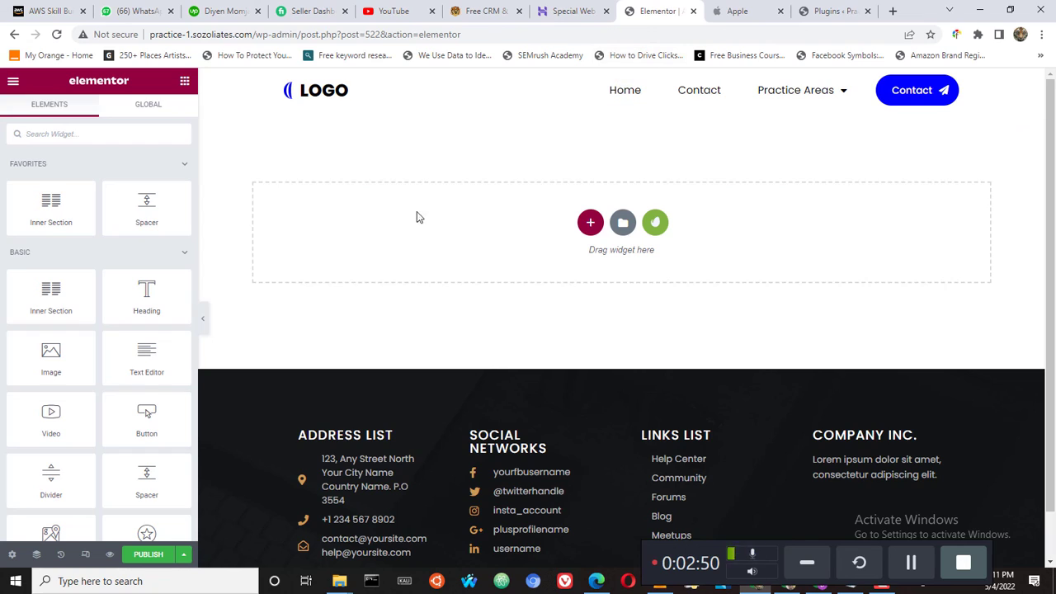